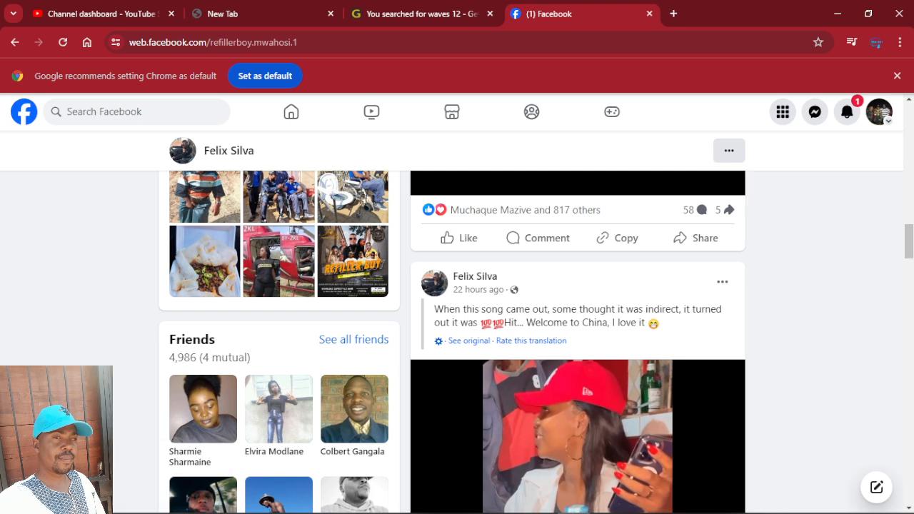
scroll("down", 3)
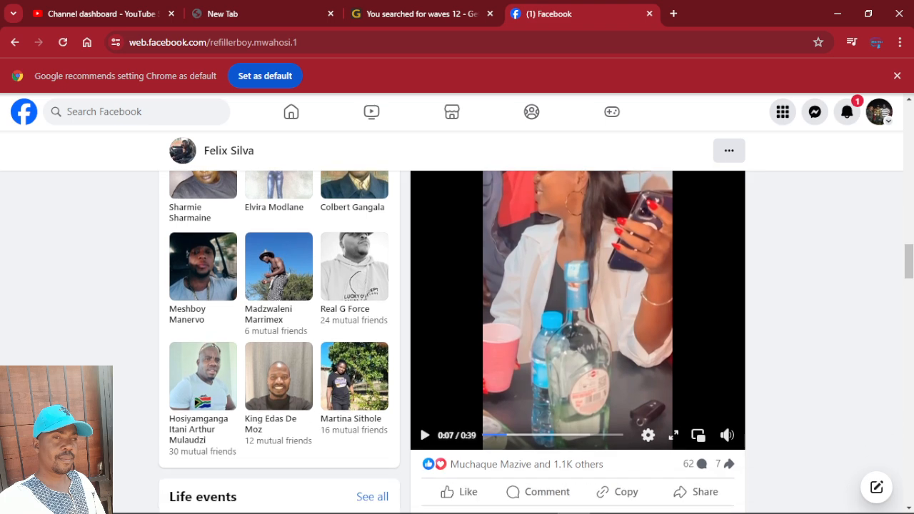
scroll("down", 3)
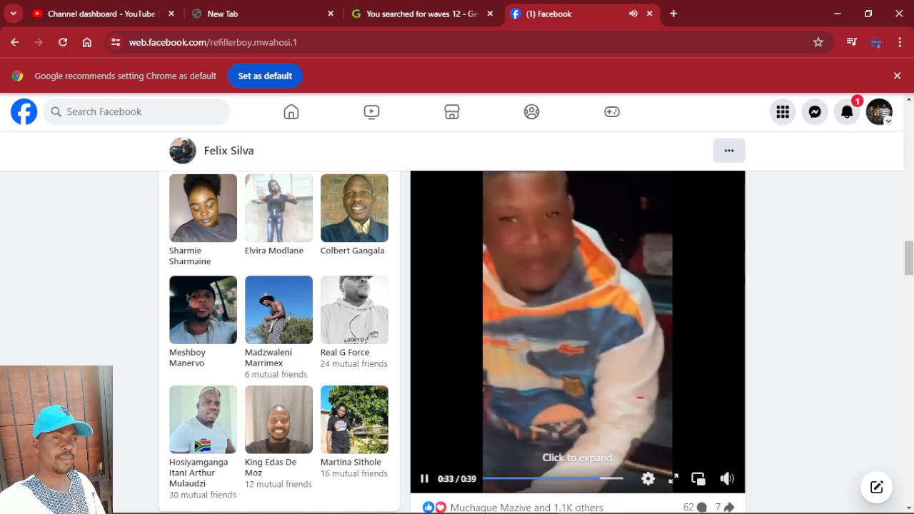
mouse_move(424, 479)
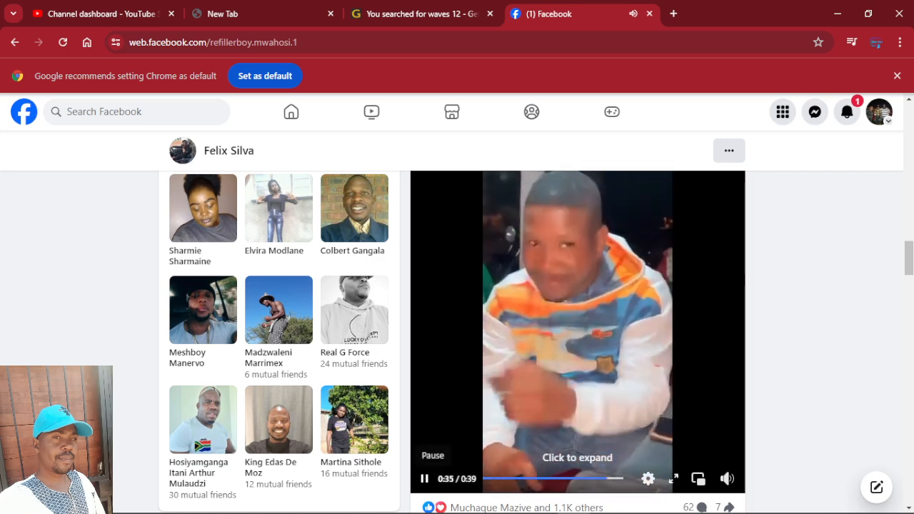
- Pause the song video and scroll on down the profile to the unplayed 1:30 video post
left_click(424, 478)
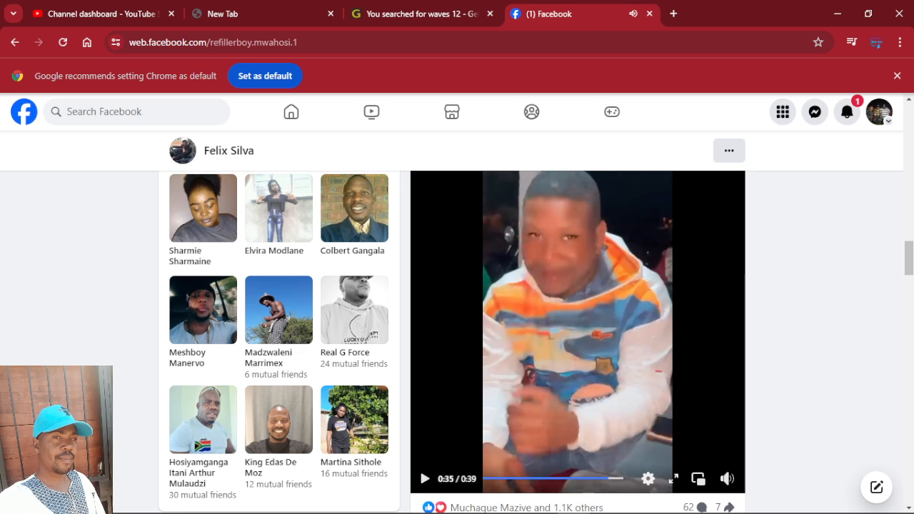
scroll("down", 3)
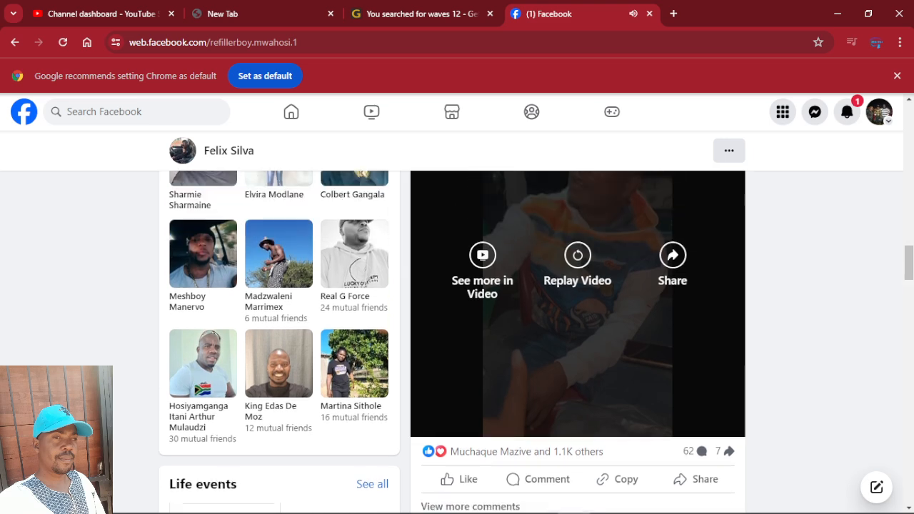
scroll("down", 3)
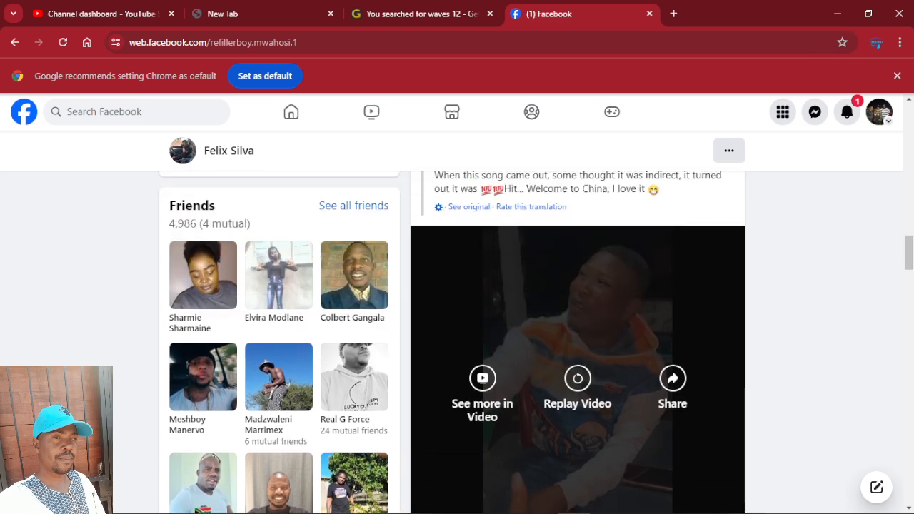
scroll("down", 3)
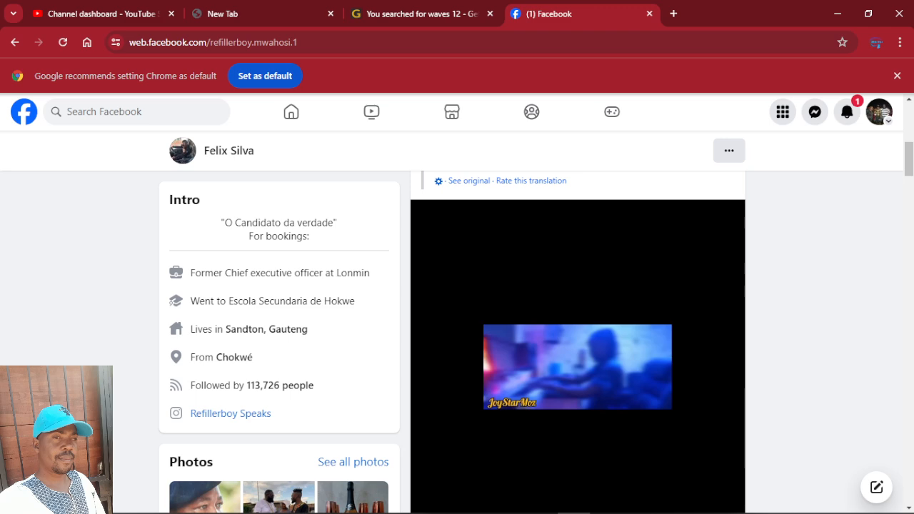
scroll("down", 3)
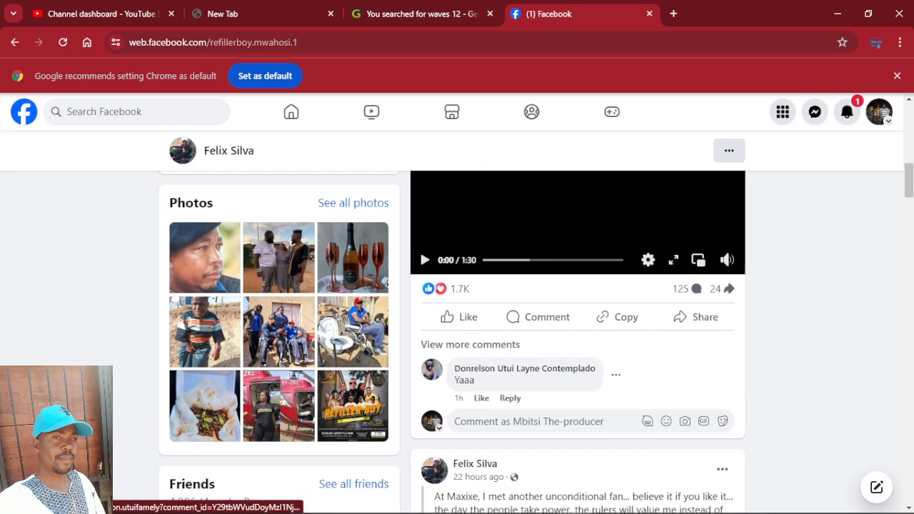
scroll("down", 3)
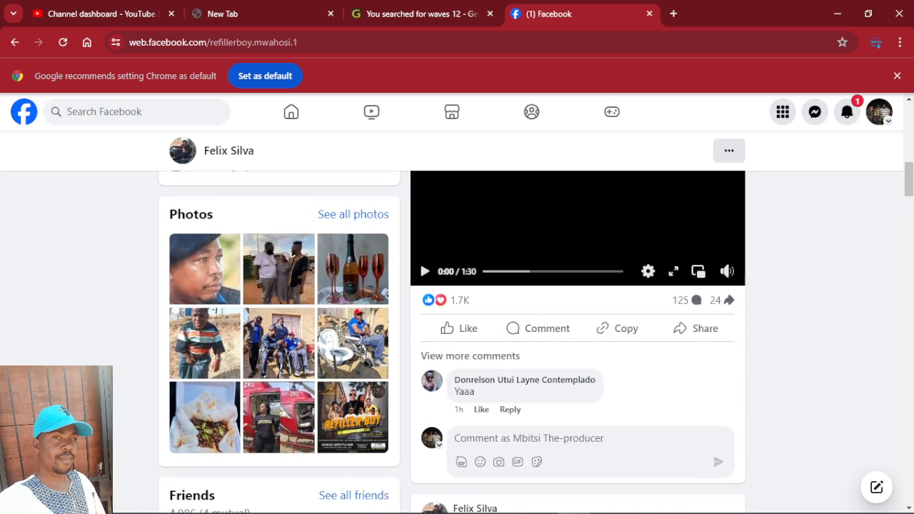
left_click(577, 229)
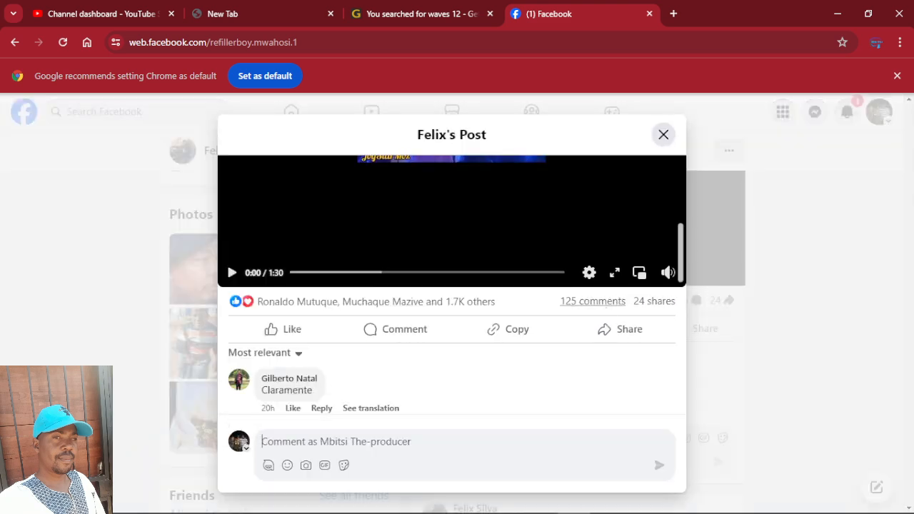
scroll("down", 3)
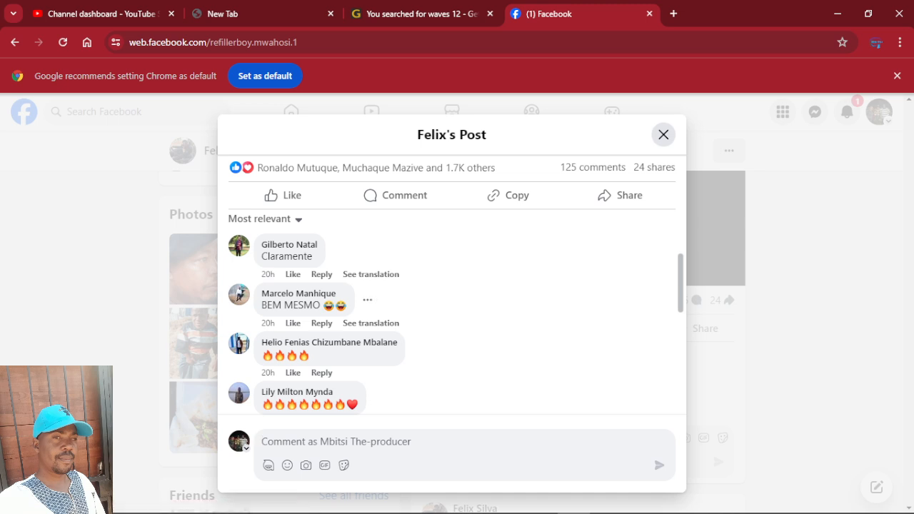
scroll("down", 3)
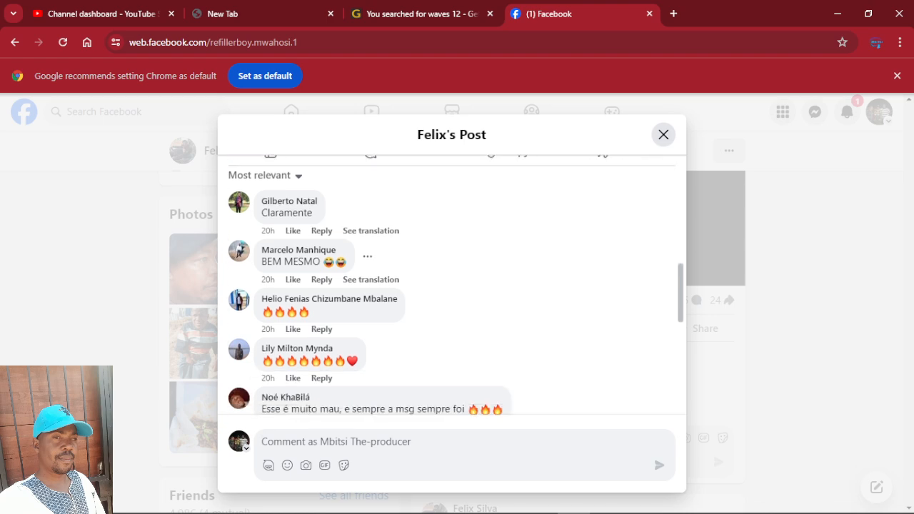
scroll("down", 3)
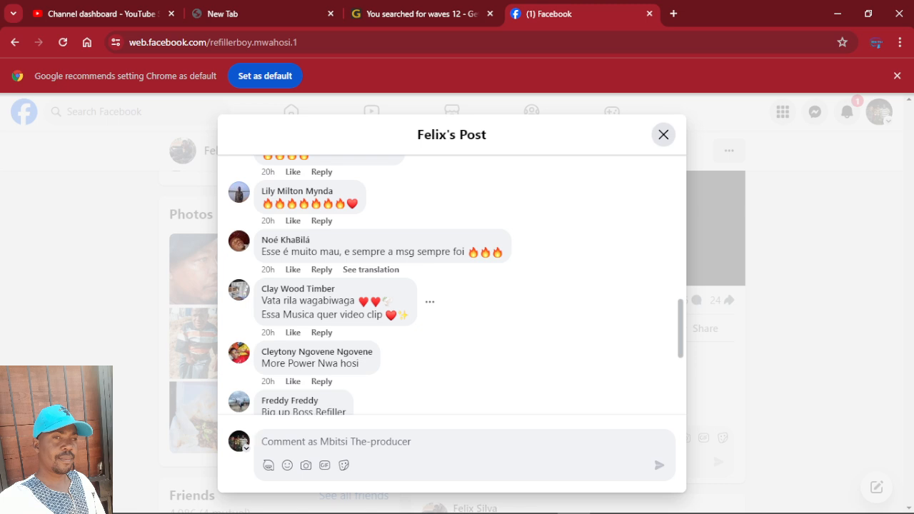
left_click(336, 442)
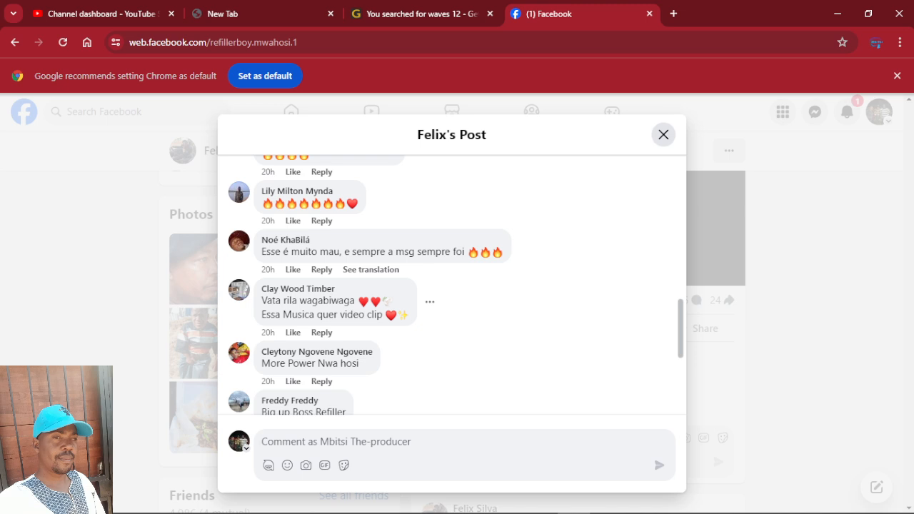
scroll("down", 3)
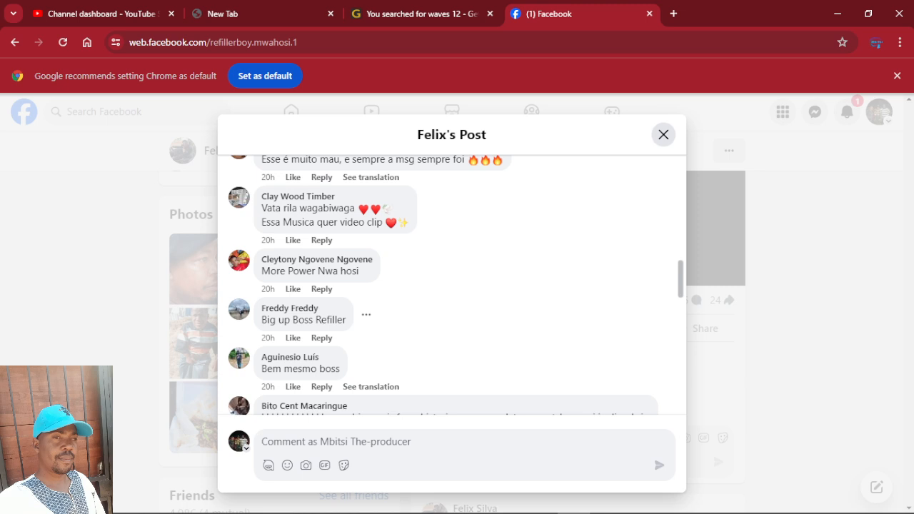
scroll("down", 3)
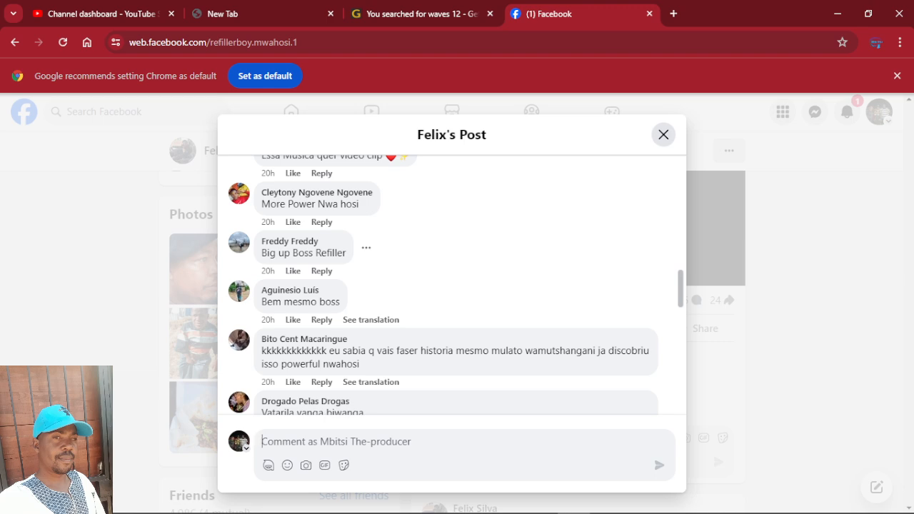
scroll("down", 3)
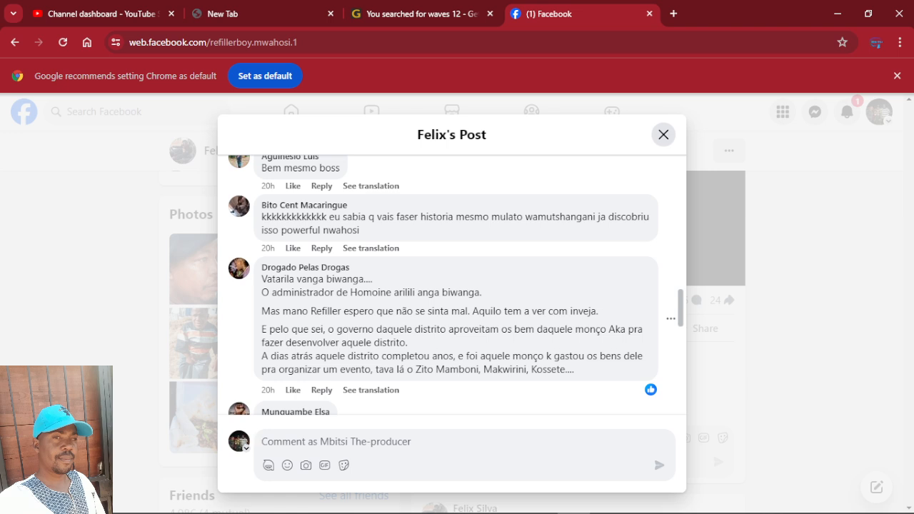
left_click(334, 441)
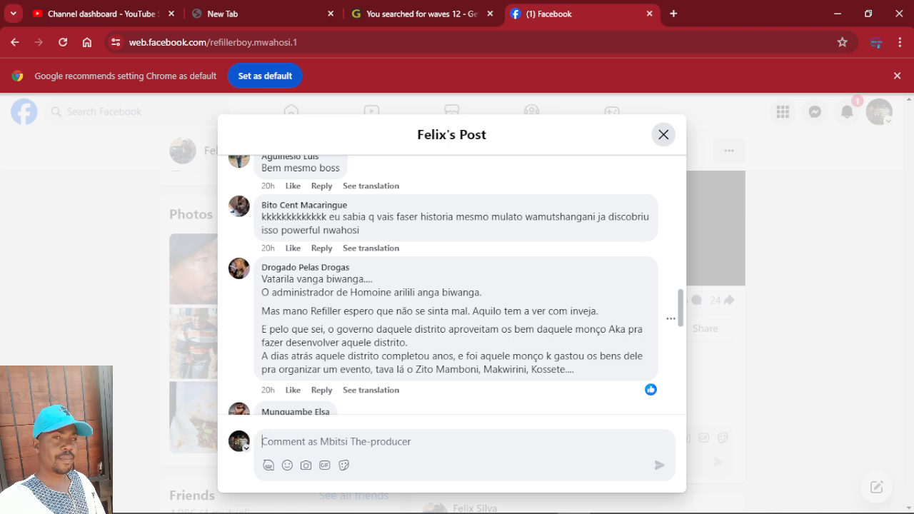
scroll("down", 3)
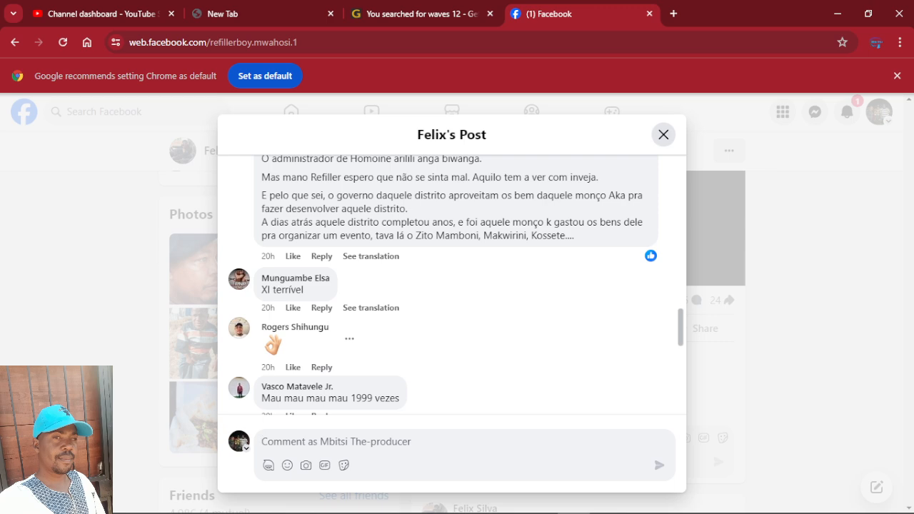
scroll("down", 3)
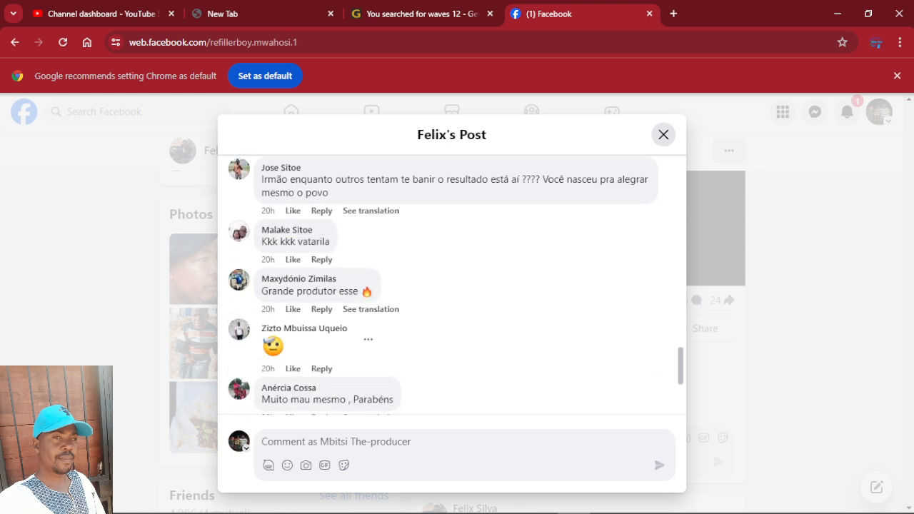
scroll("down", 3)
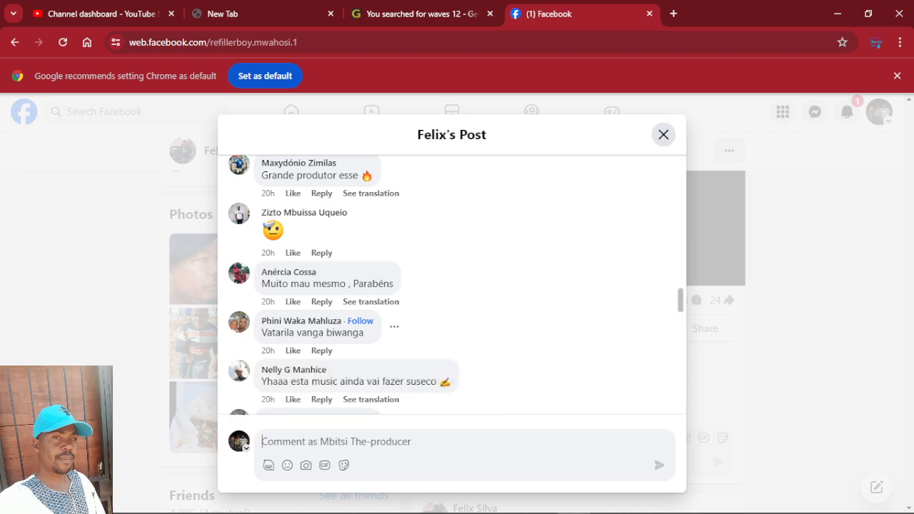
scroll("down", 3)
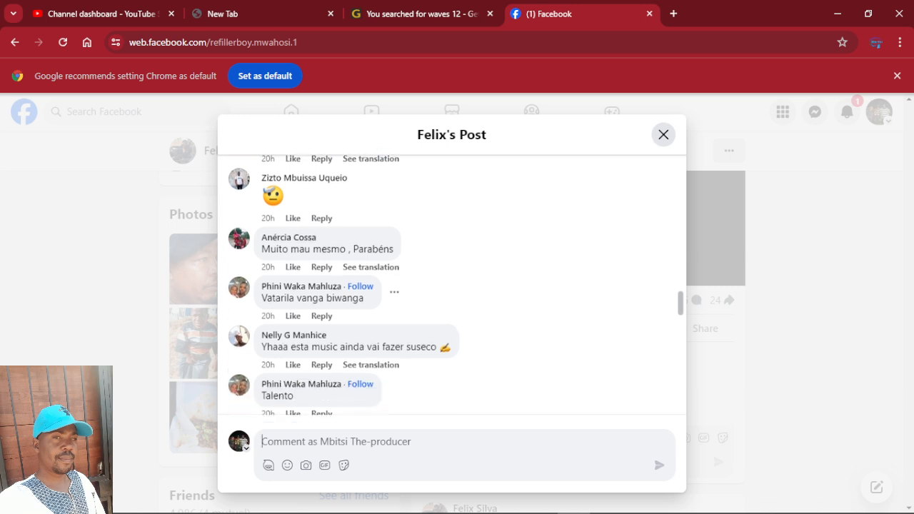
scroll("down", 3)
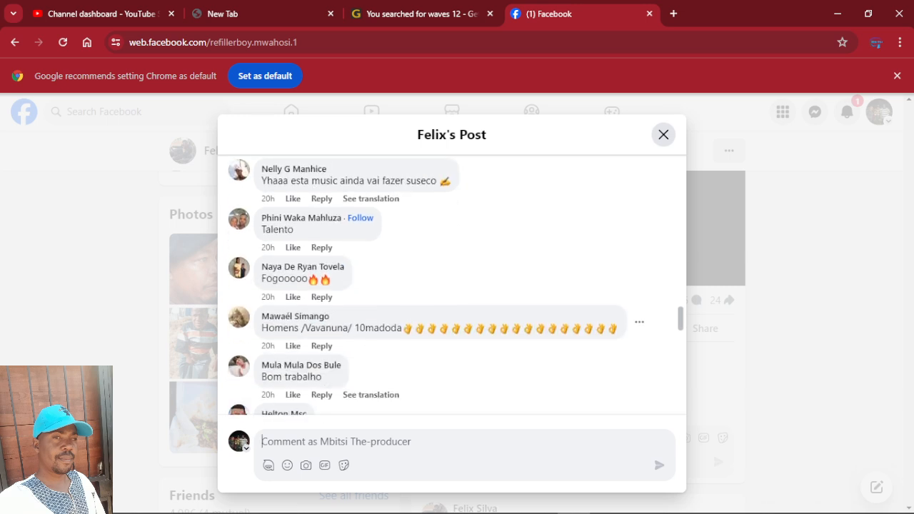
scroll("down", 3)
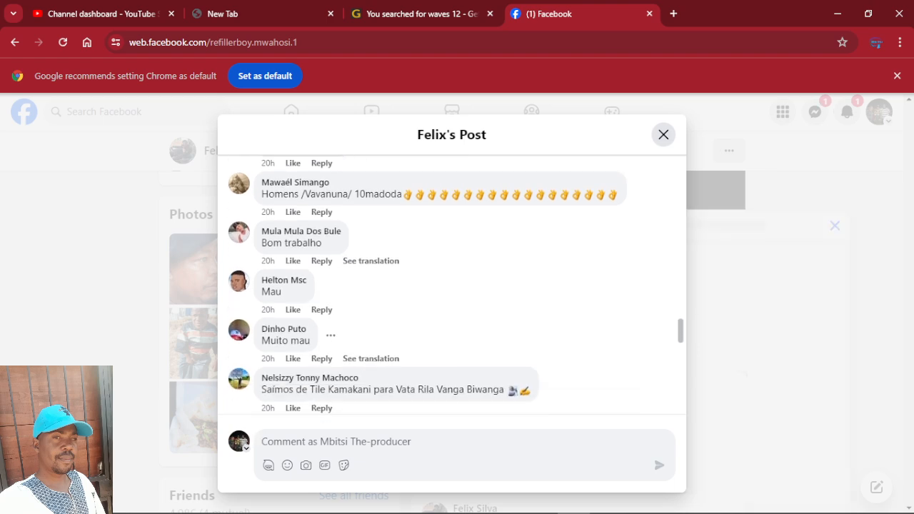
scroll("down", 3)
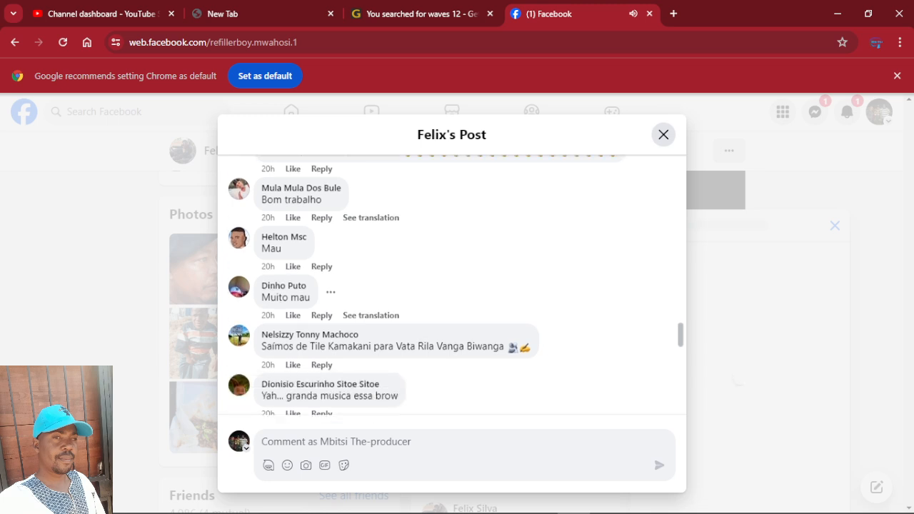
scroll("down", 3)
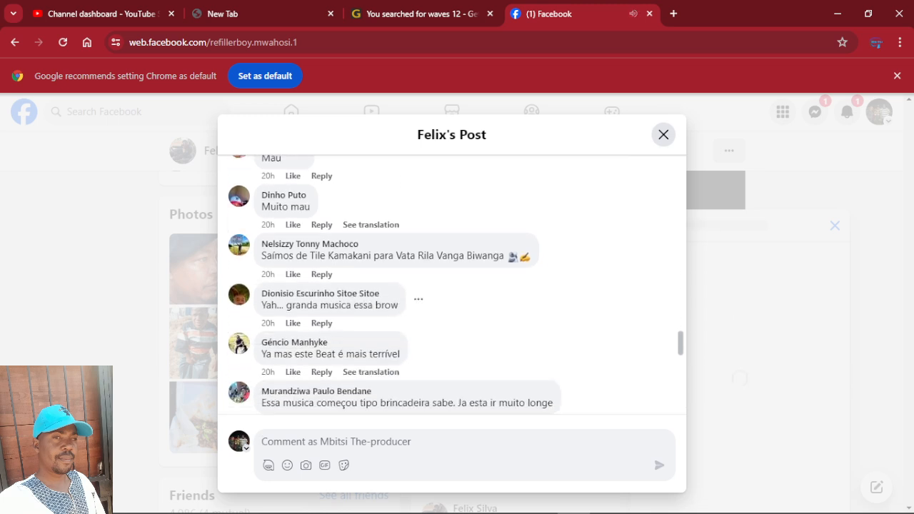
left_click(336, 442)
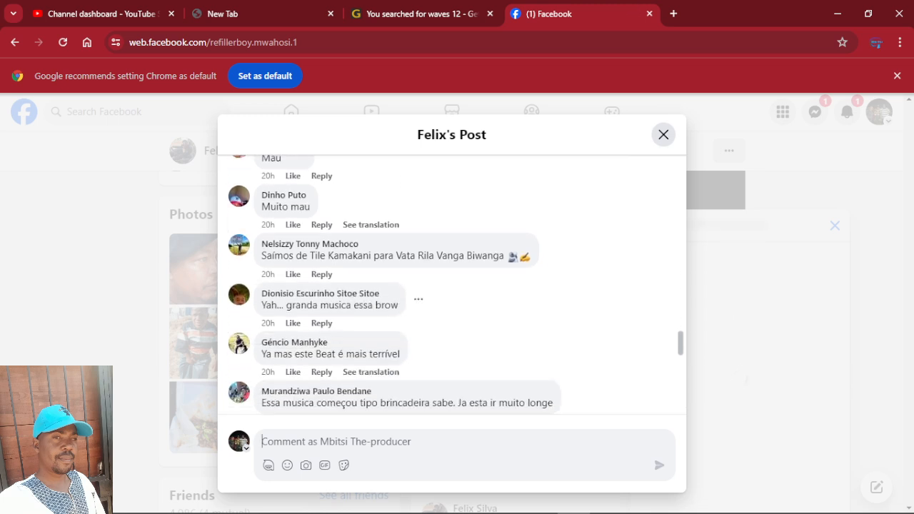
scroll("down", 3)
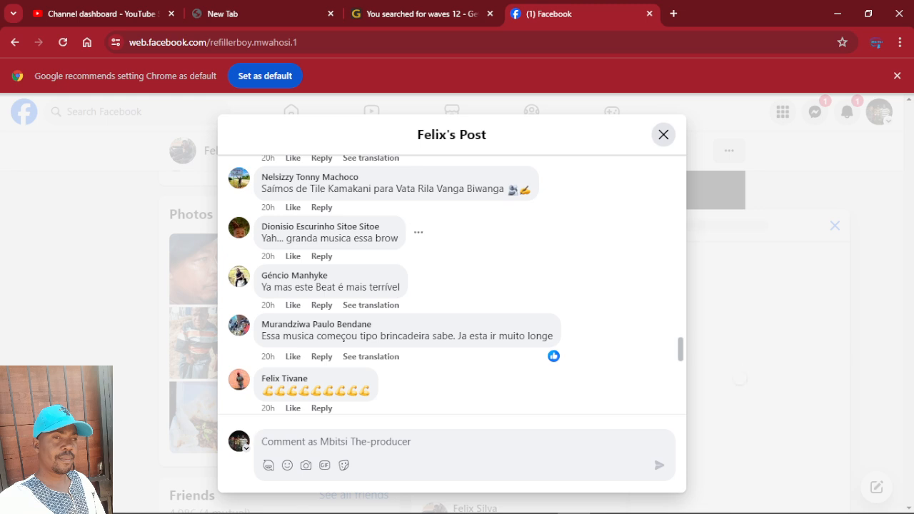
left_click(336, 441)
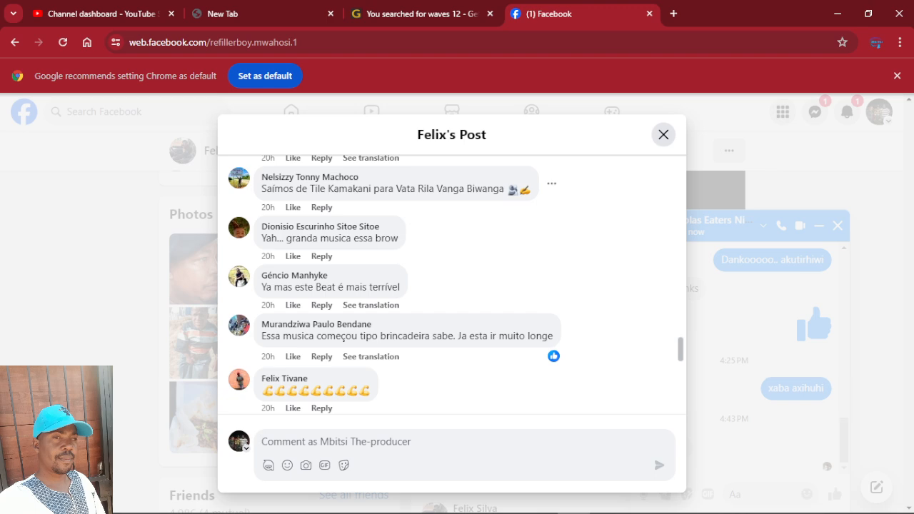
- Scroll through the last comments and close the post dialog back to the profile feed
left_click(334, 441)
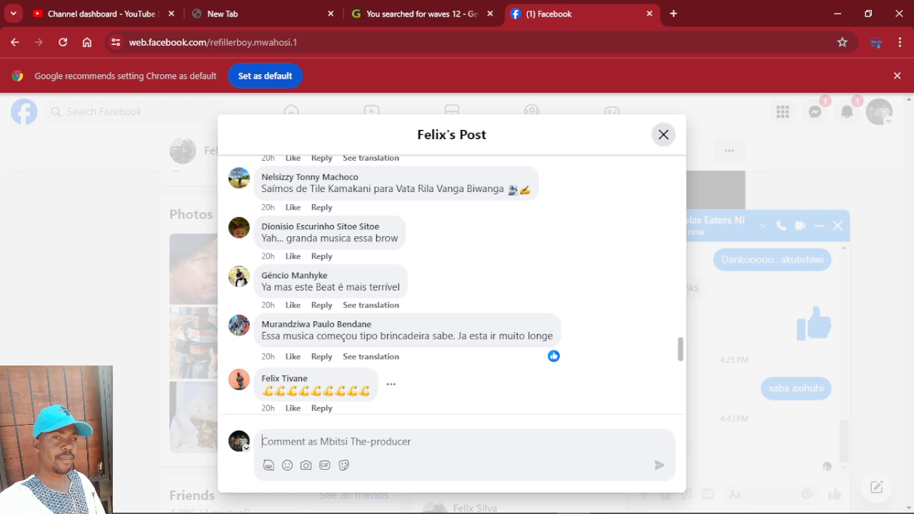
scroll("down", 3)
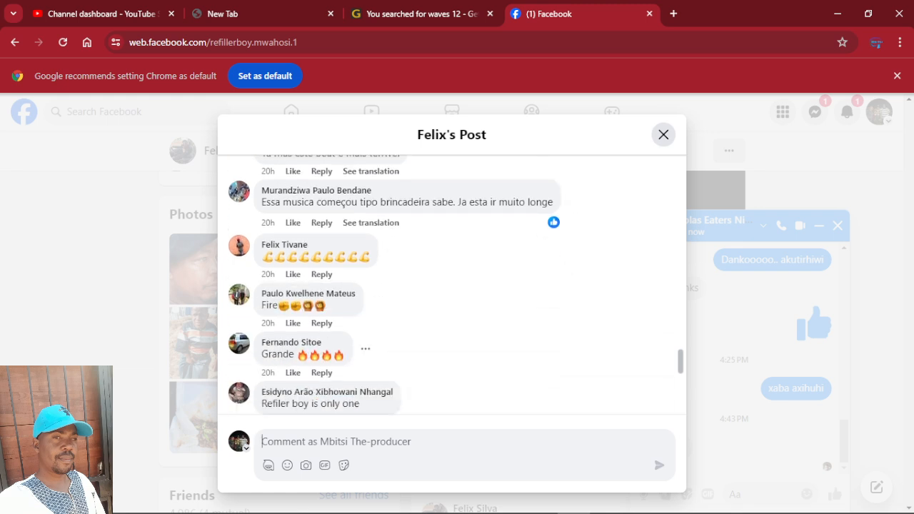
scroll("down", 3)
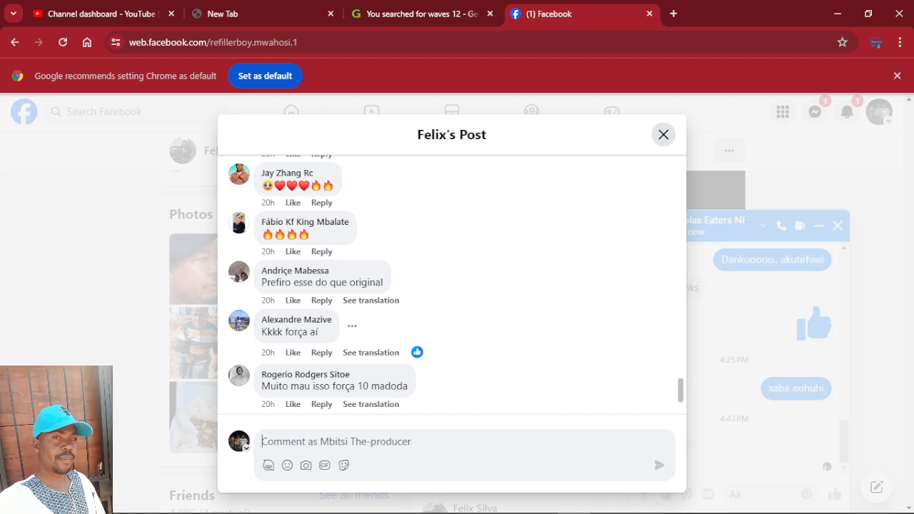
scroll("down", 3)
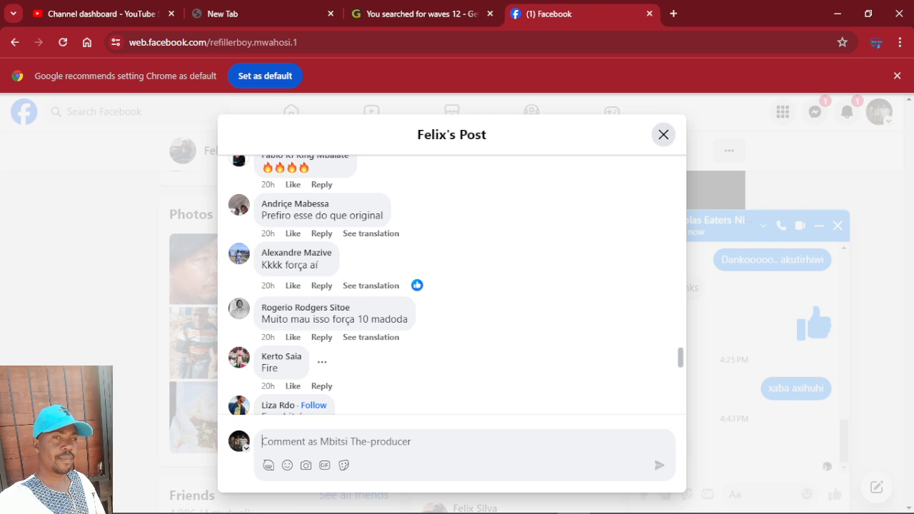
scroll("down", 3)
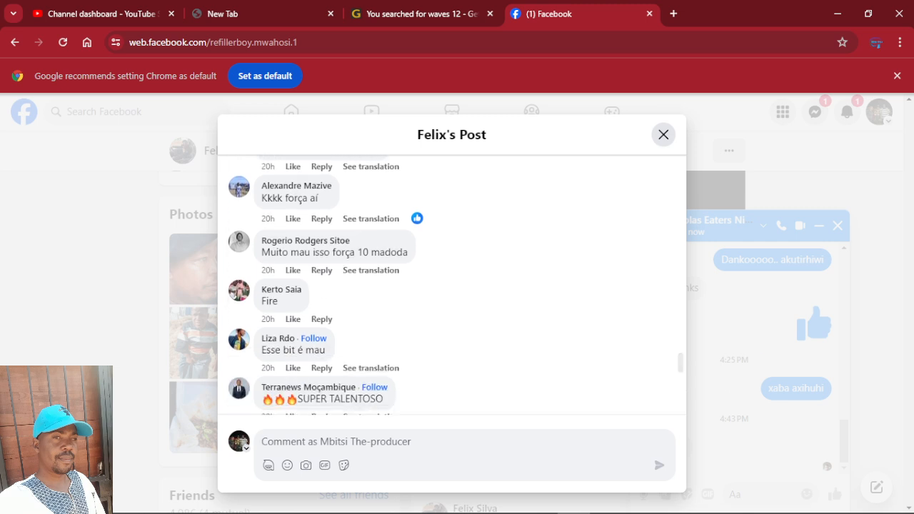
left_click(663, 134)
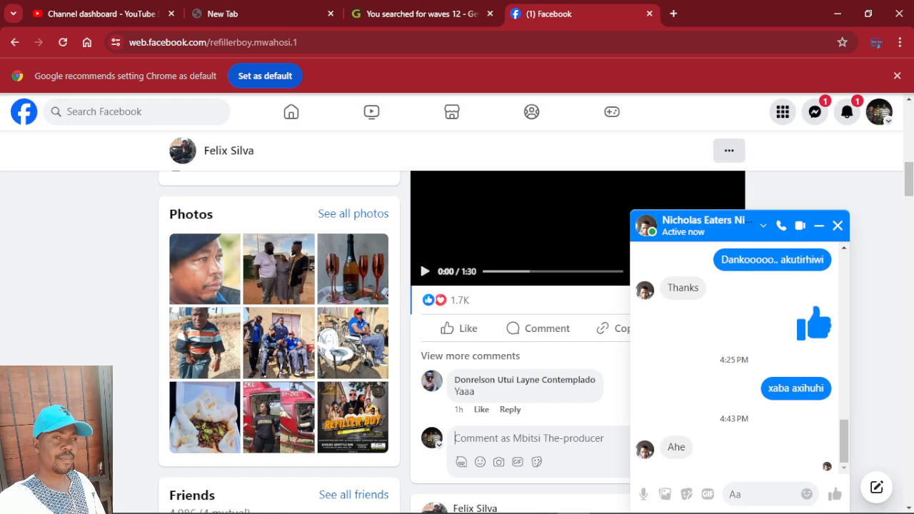